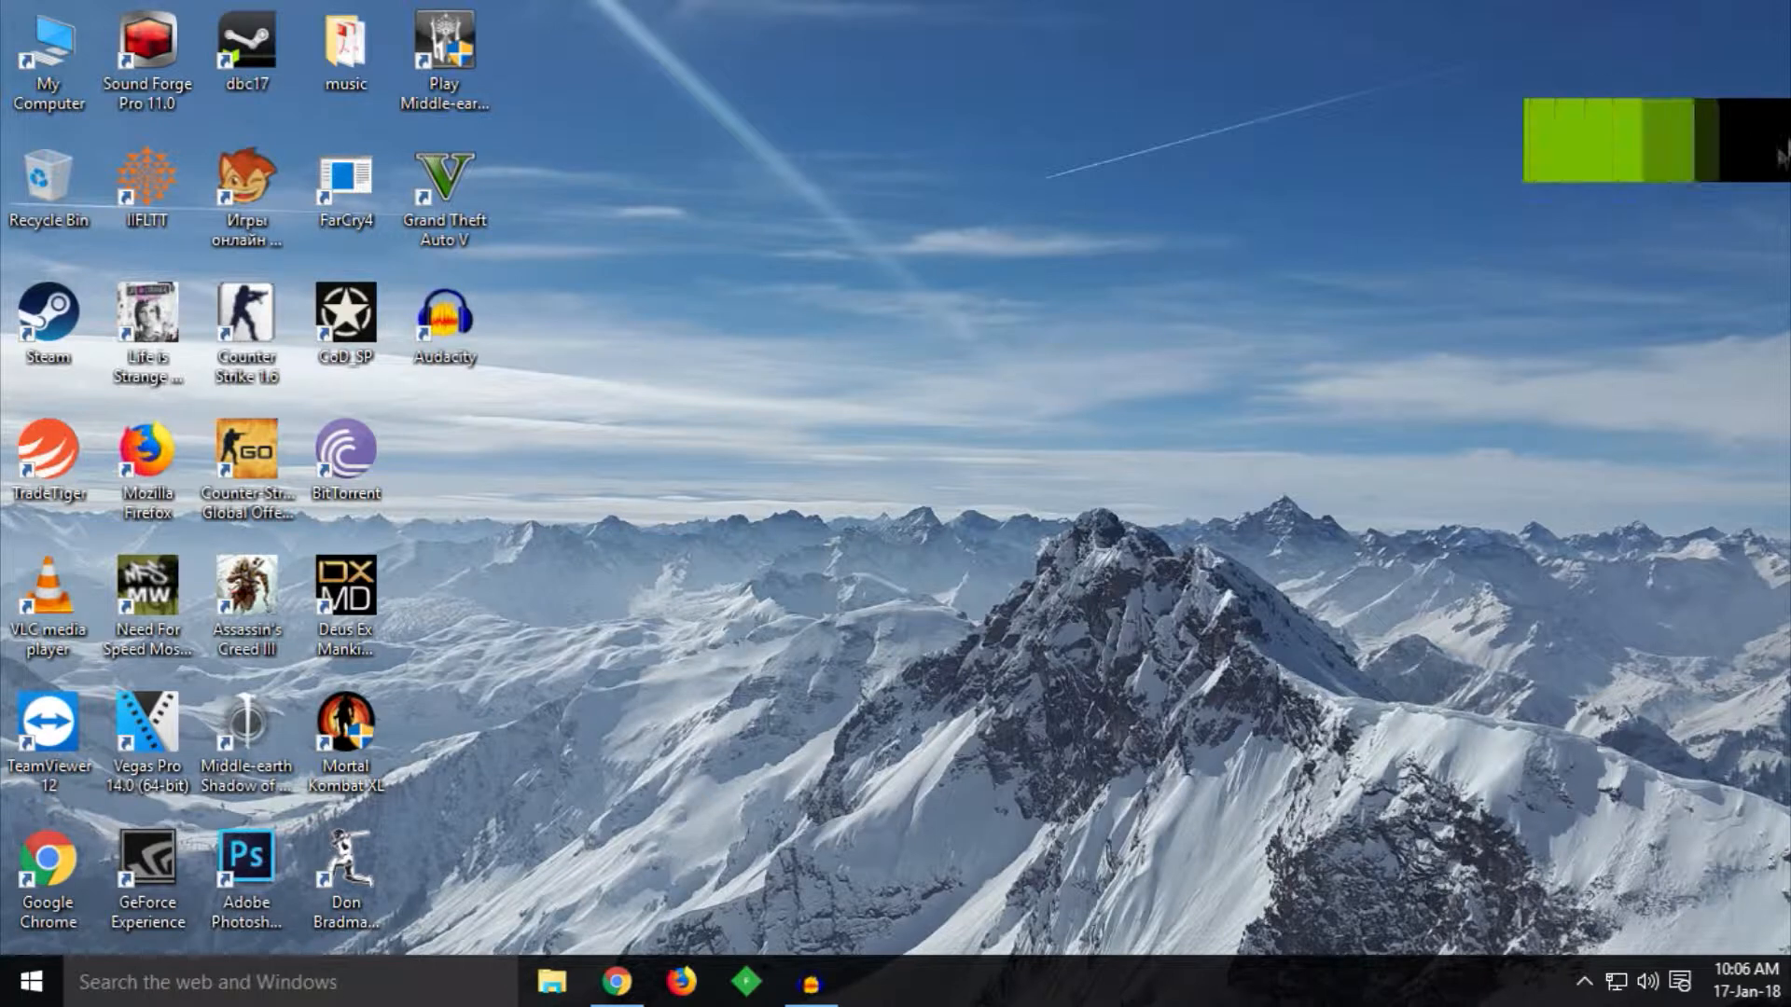
{"action": "mouse_move", "coordinate": [853, 383]}
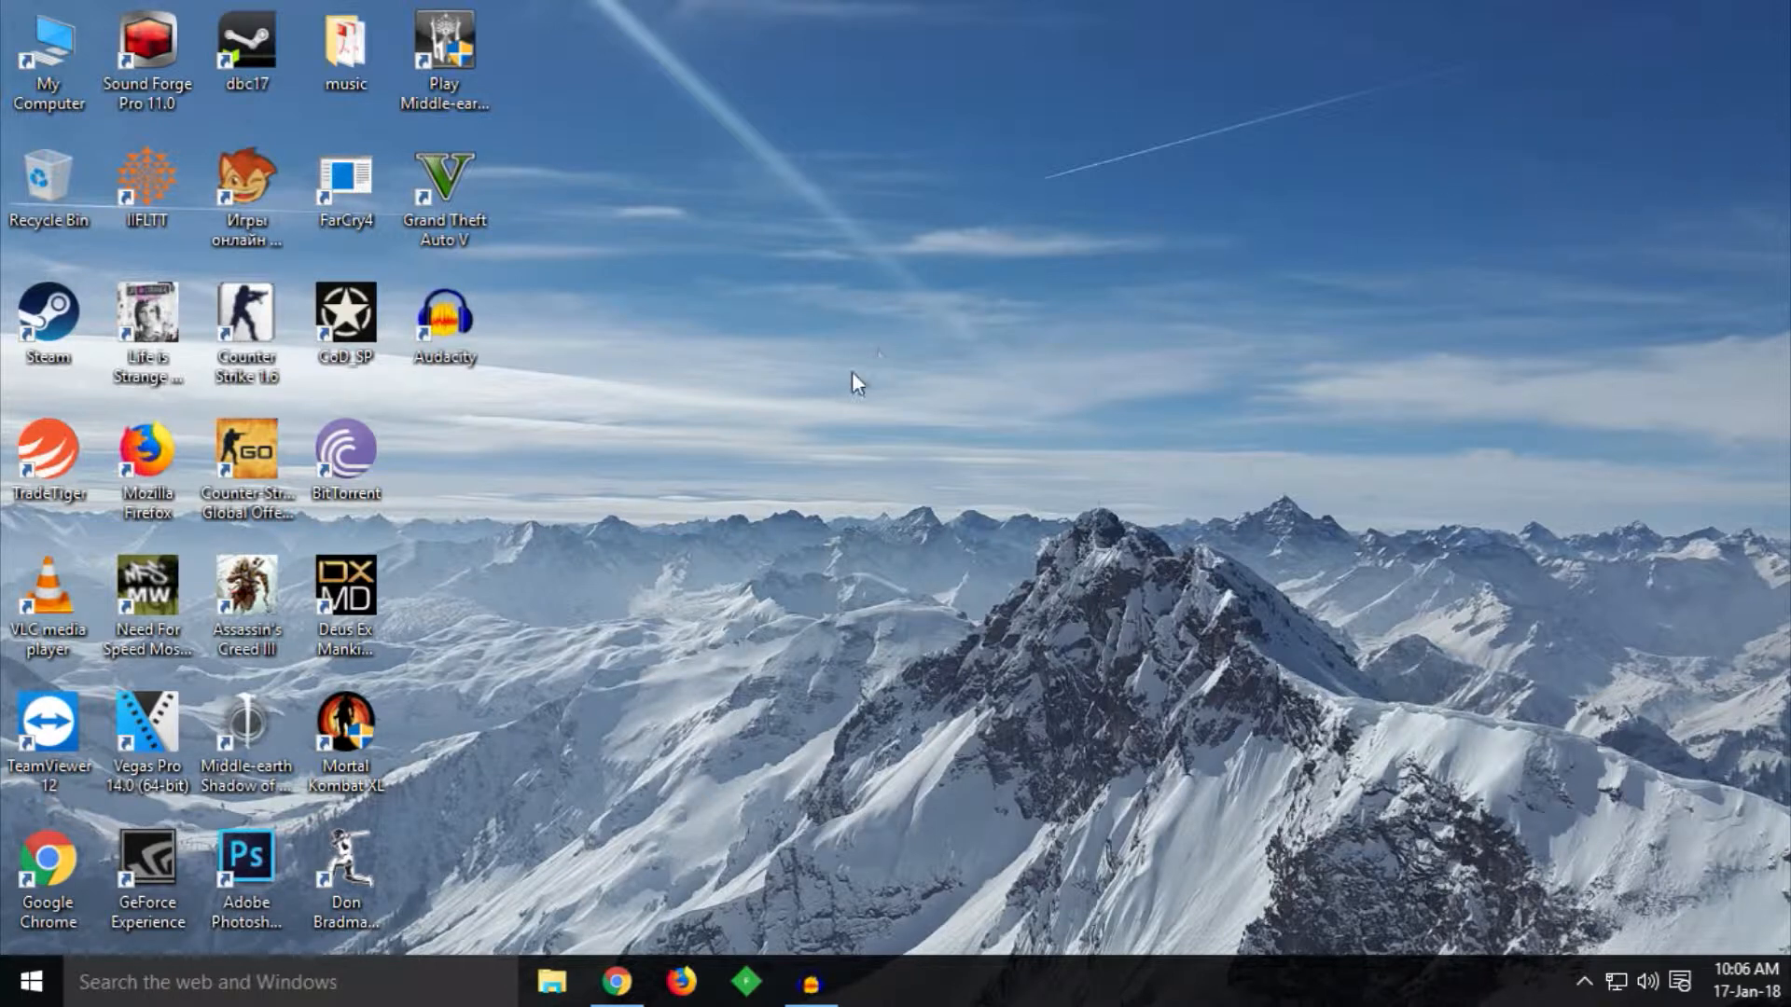